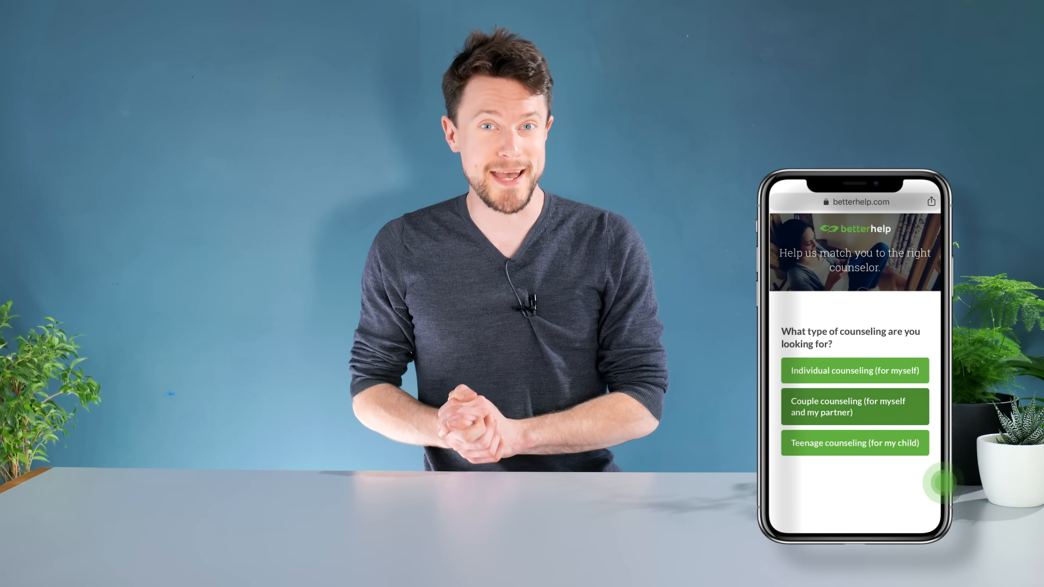
Step: Answer the counseling-type question and scroll to the BetterHelp vs. traditional in-office counseling comparison
left_click(855, 370)
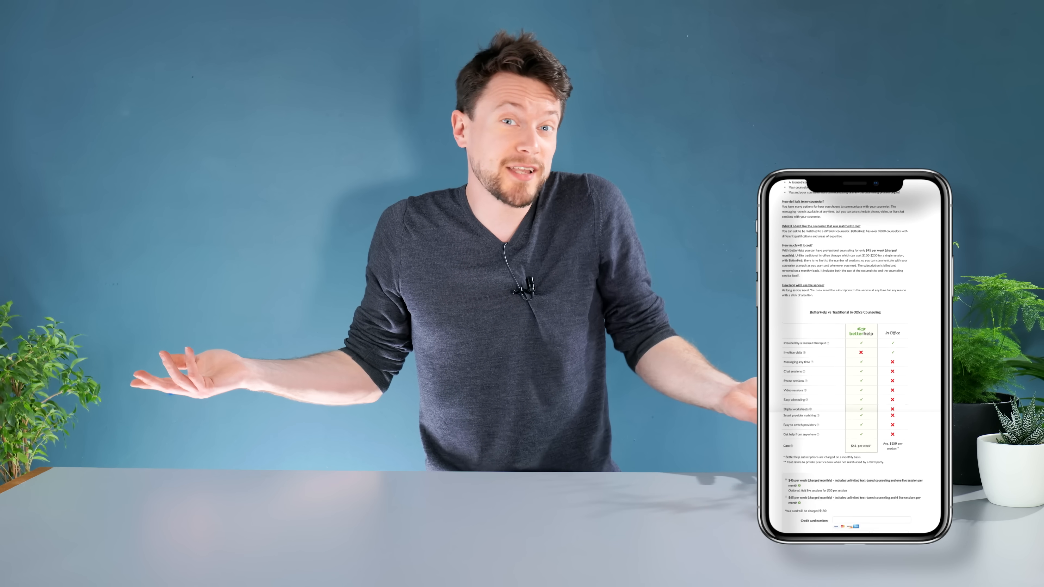
scroll("down", 3)
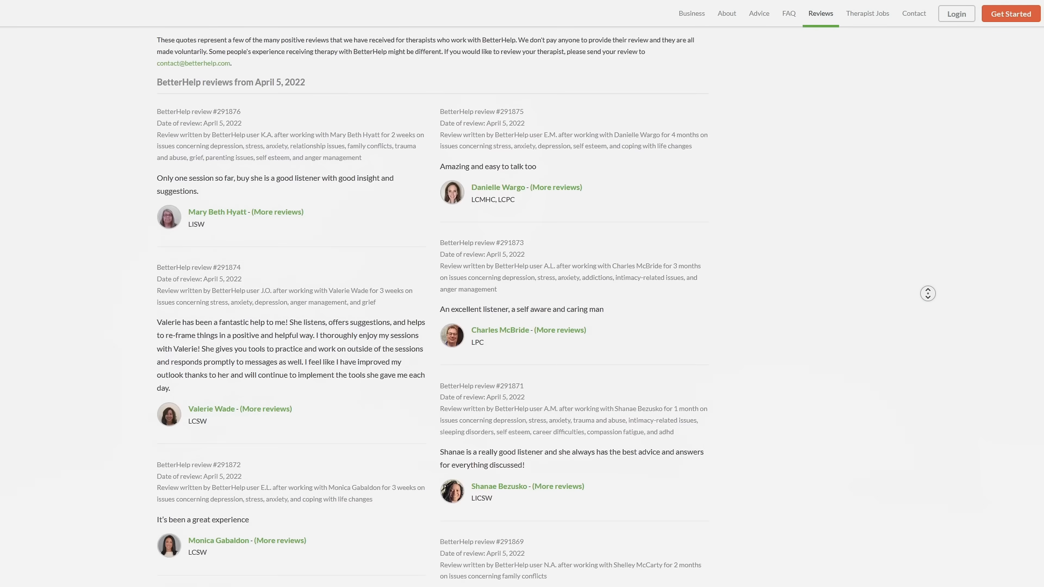
scroll("down", 3)
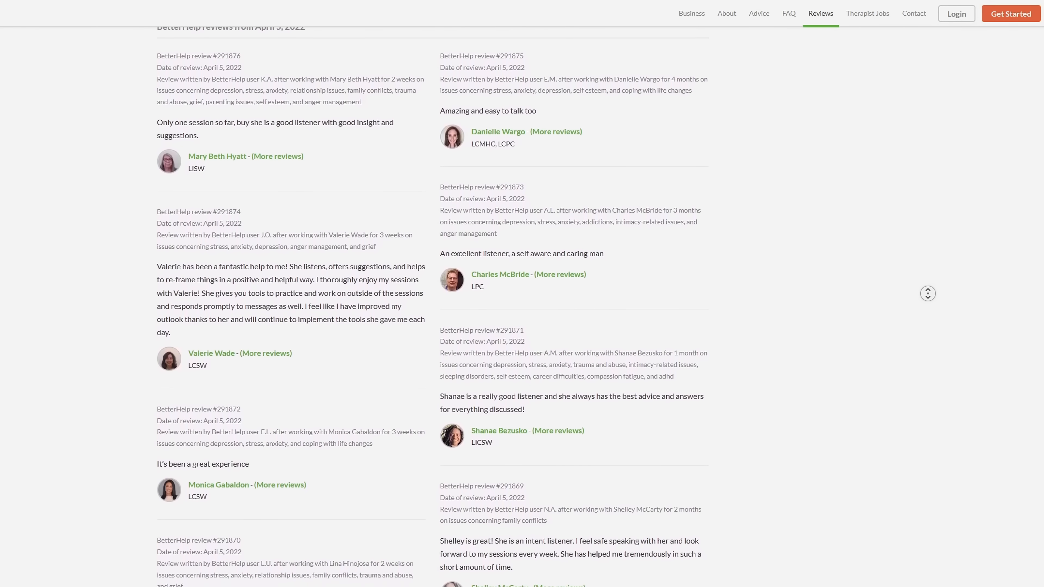
scroll("down", 3)
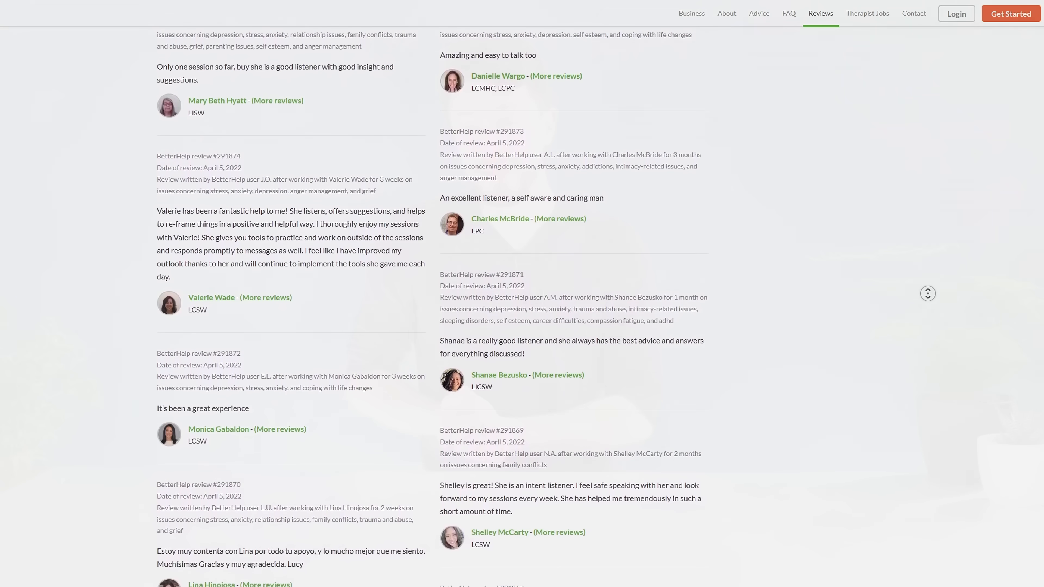